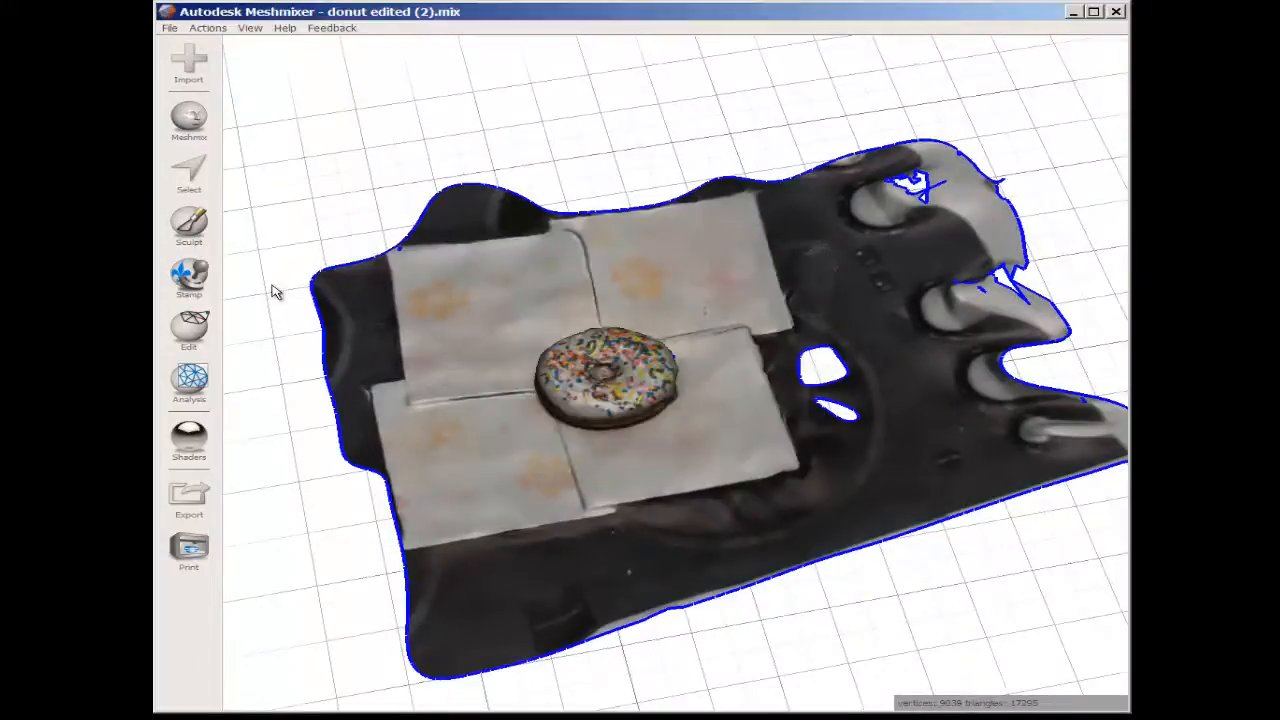
Step: Select the donut's surface with the Unwrap Brush, resizing the brush and checking it from several sides
left_click(188, 172)
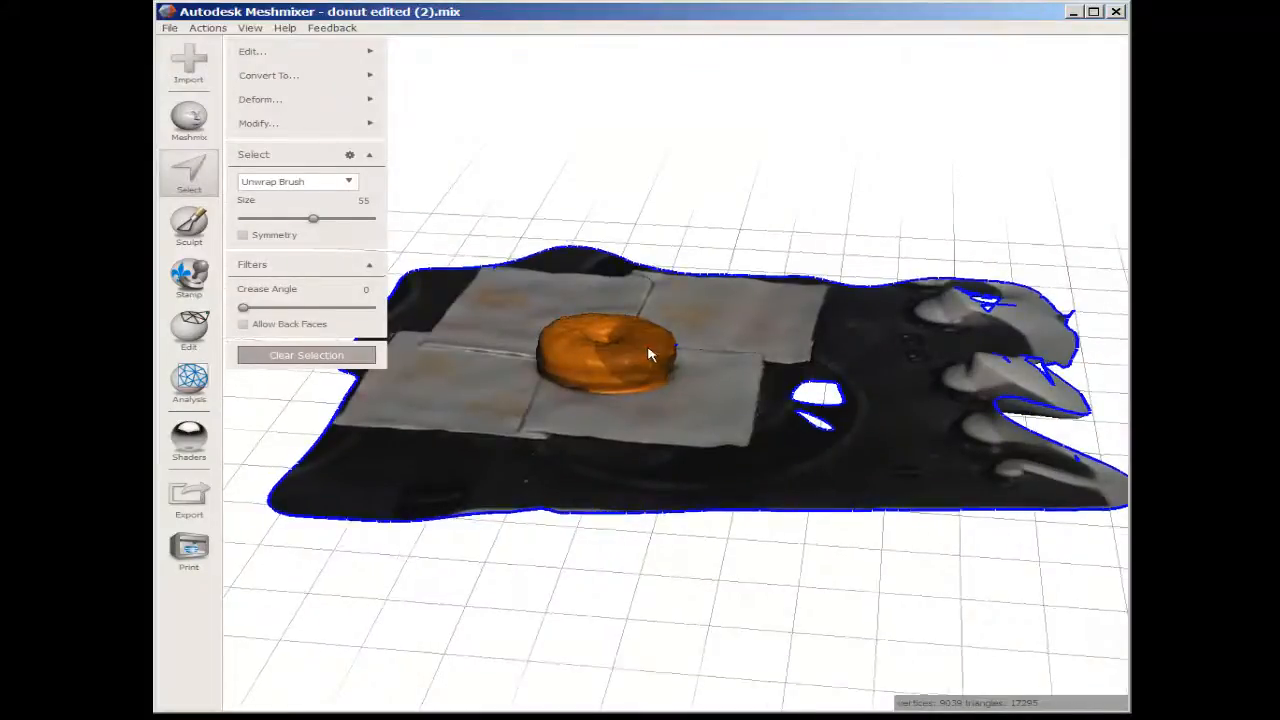
left_click_drag(650, 356, 640, 332)
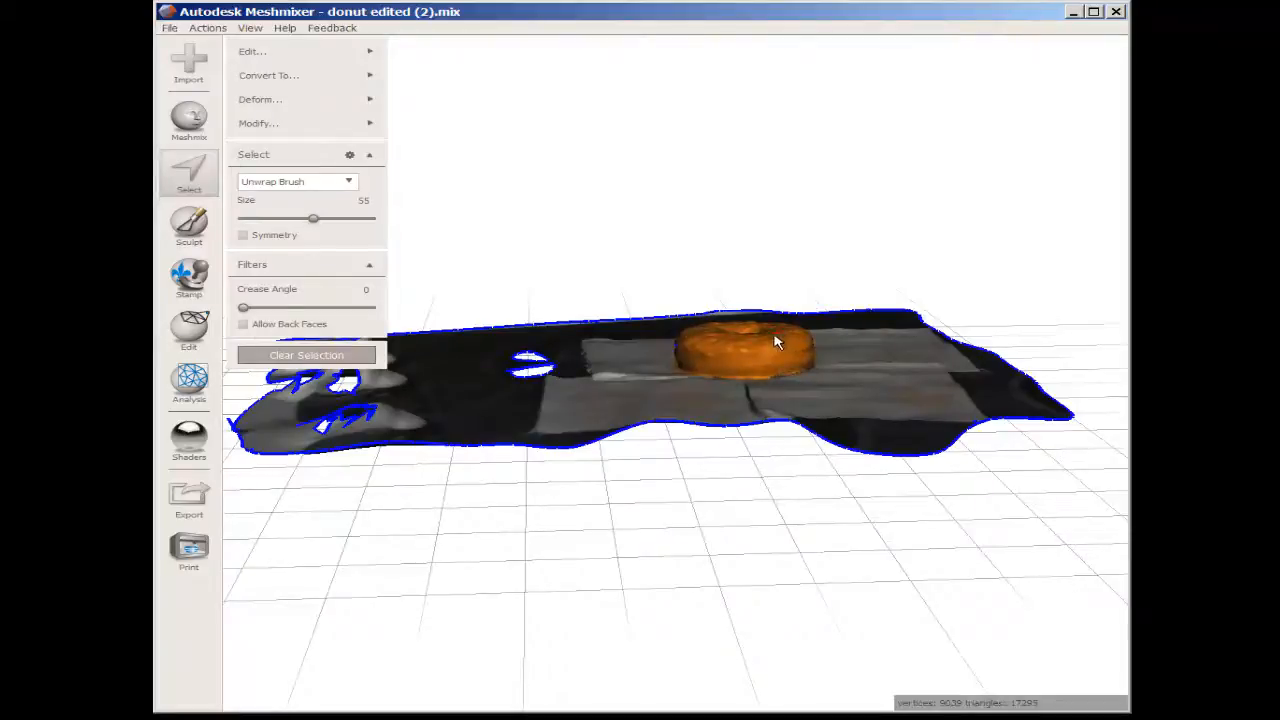
left_click_drag(312, 218, 302, 218)
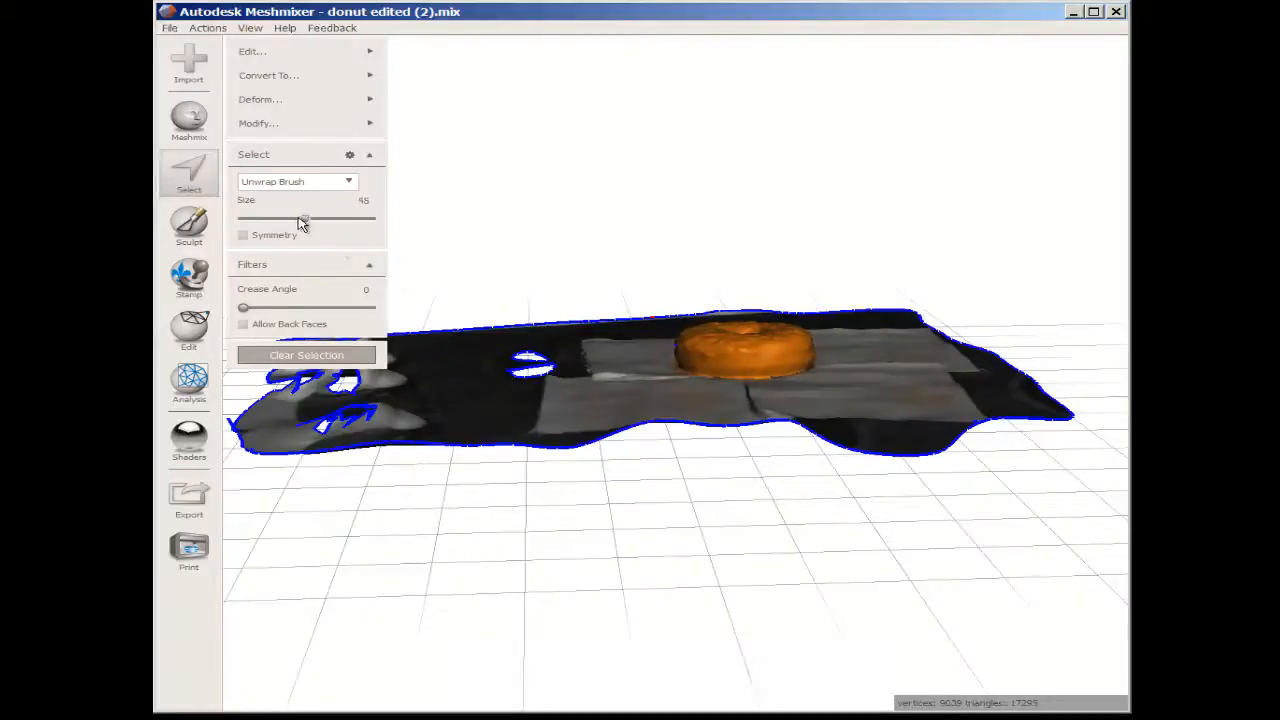
left_click_drag(304, 218, 280, 218)
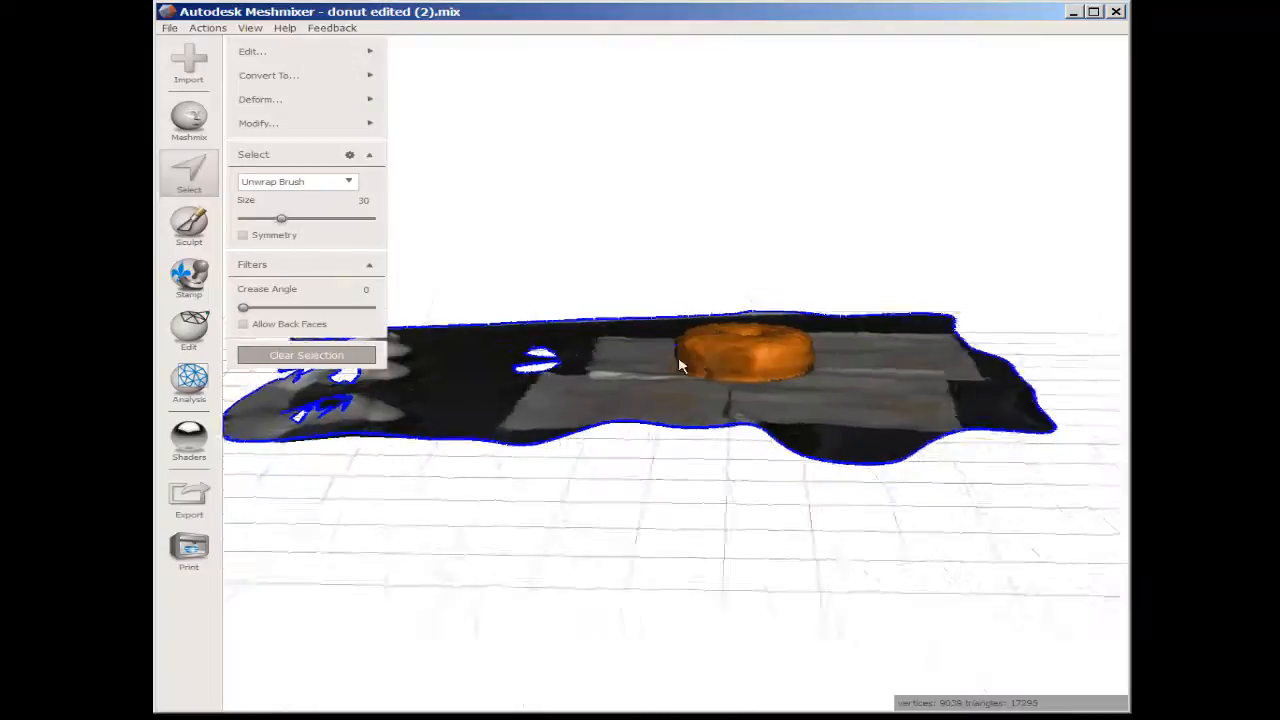
left_click_drag(680, 364, 716, 378)
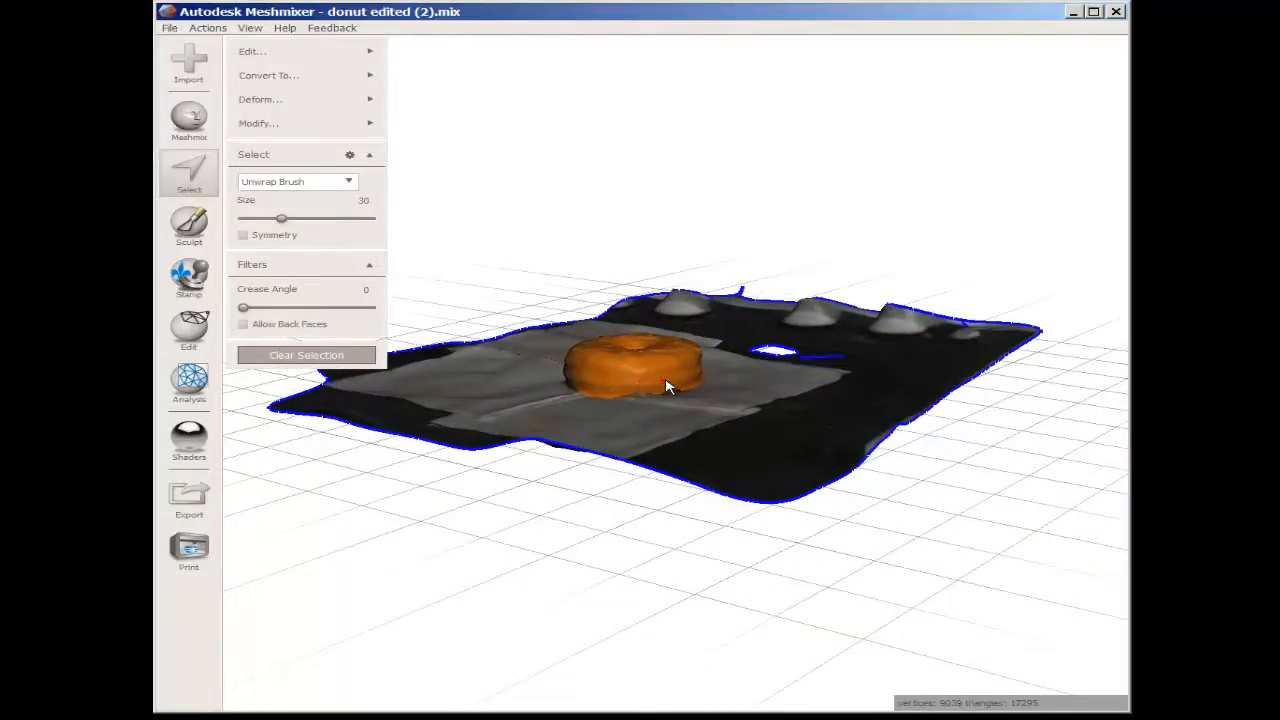
left_click_drag(670, 388, 520, 400)
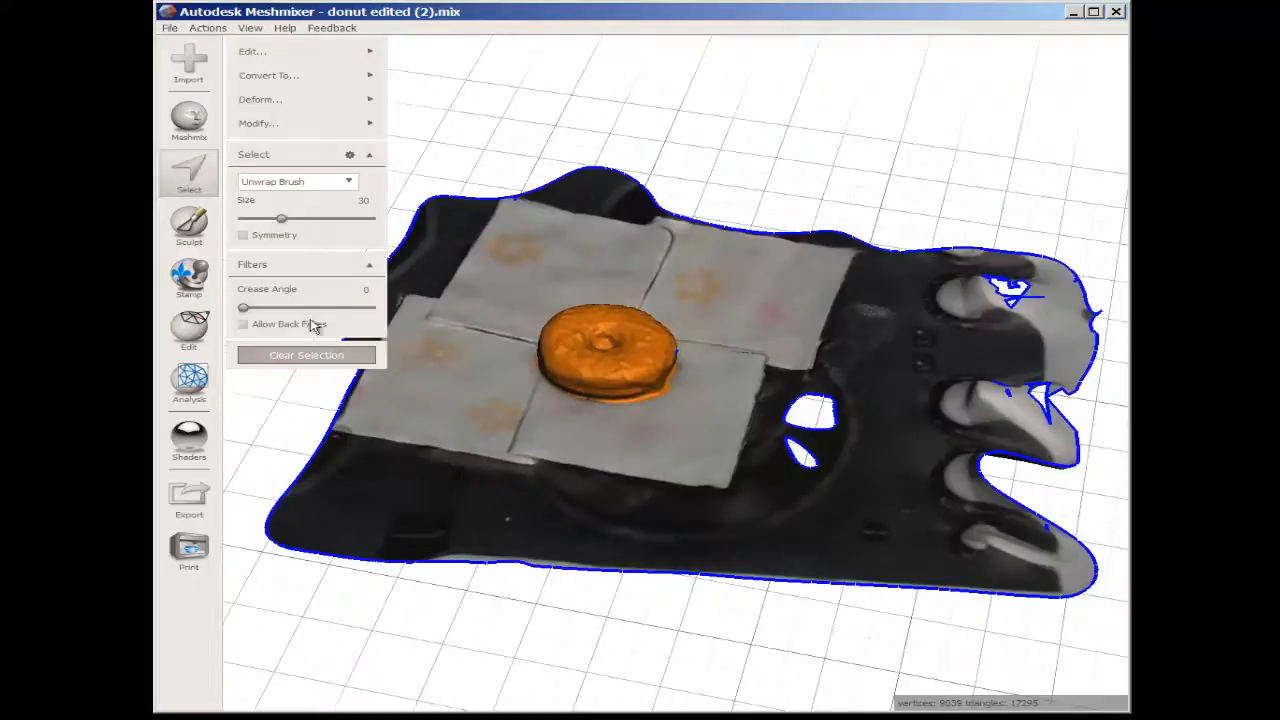
Step: Apply Smooth Boundary to the donut selection with smoothness raised nearly to maximum
left_click(258, 124)
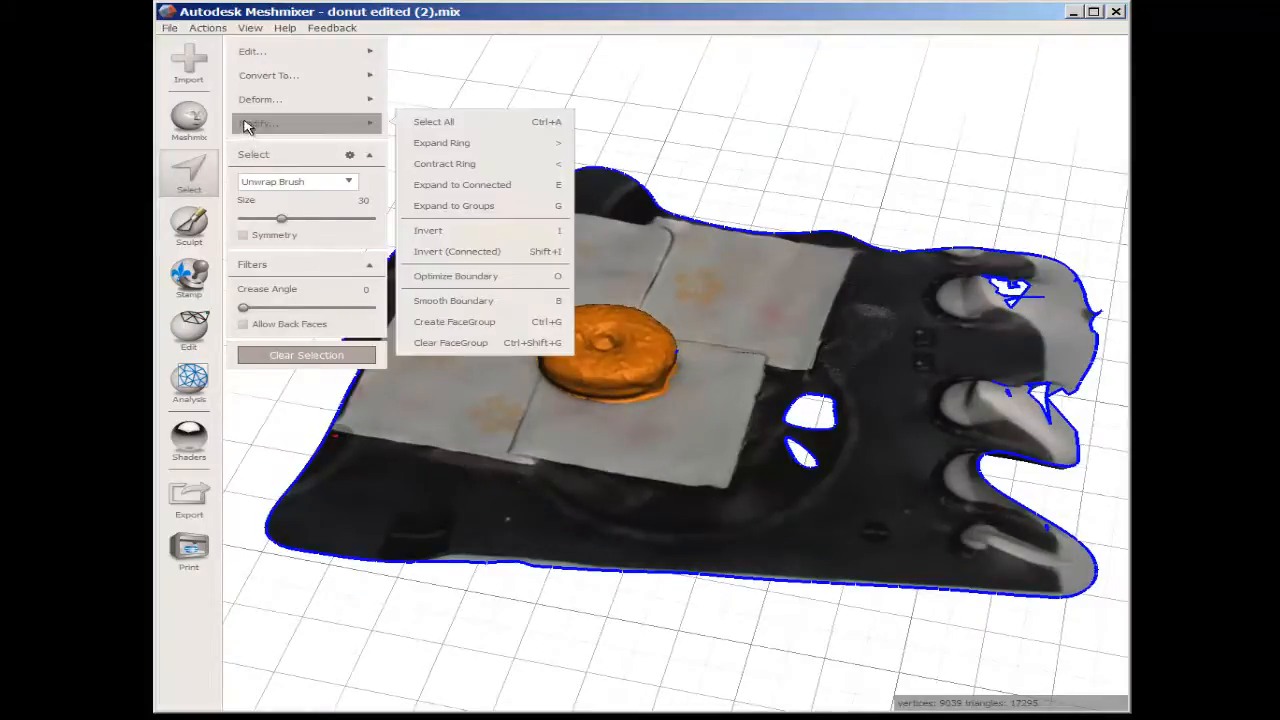
mouse_move(456, 276)
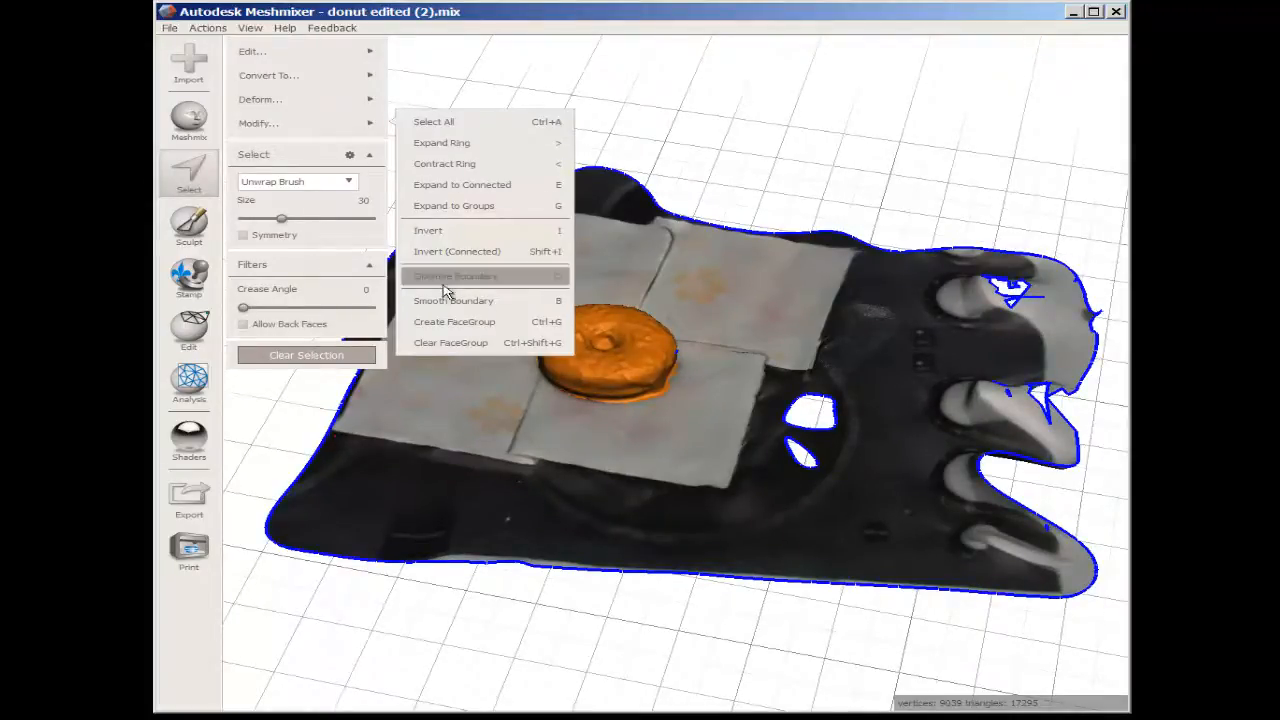
left_click(456, 300)
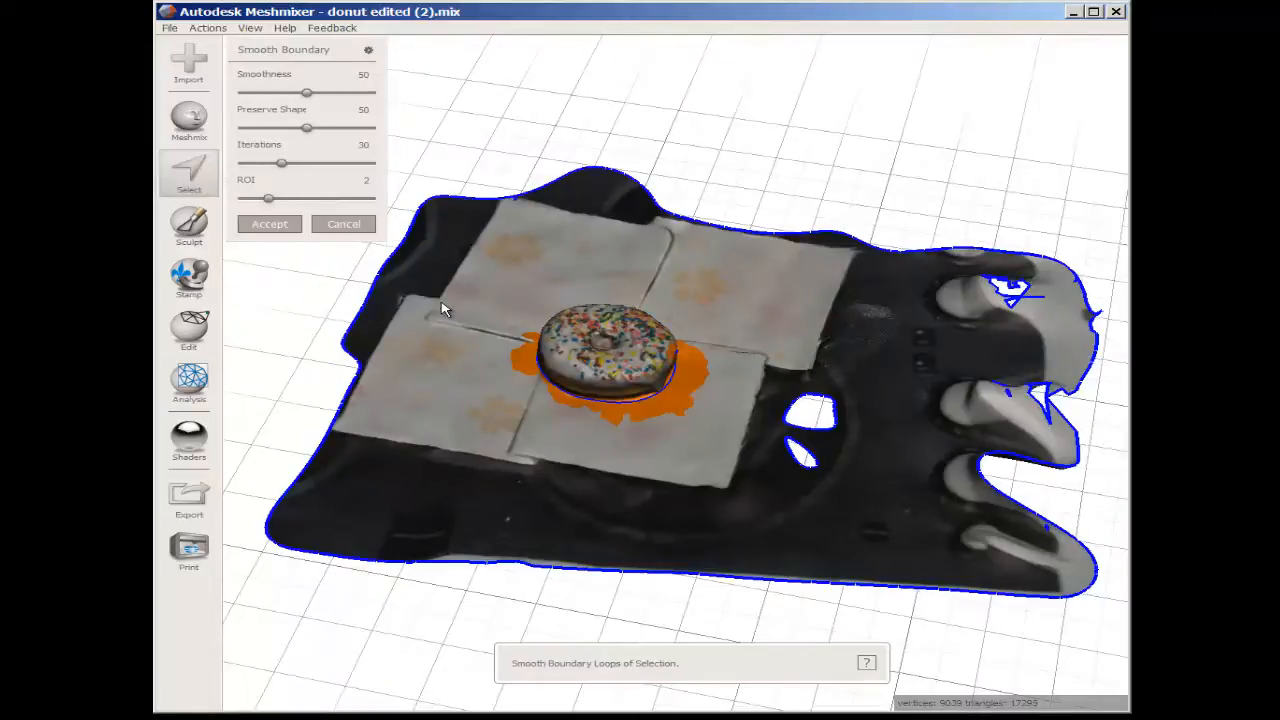
left_click_drag(304, 92, 308, 92)
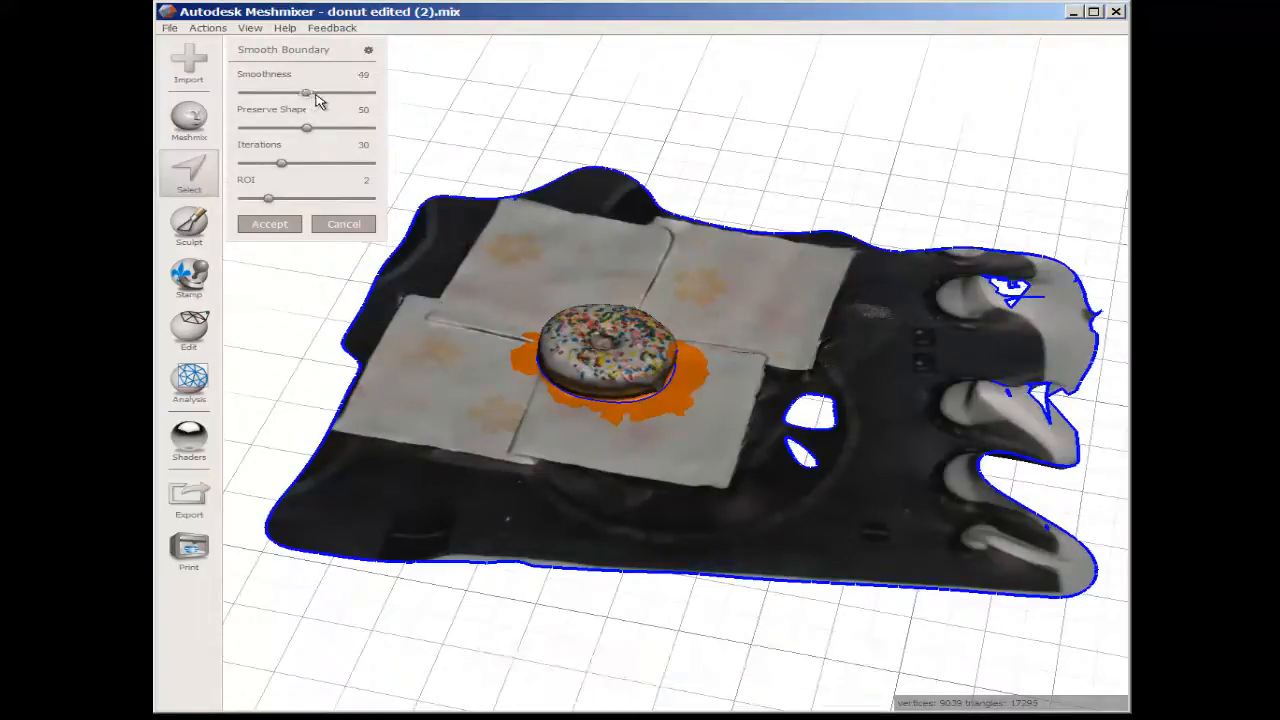
left_click_drag(304, 92, 370, 92)
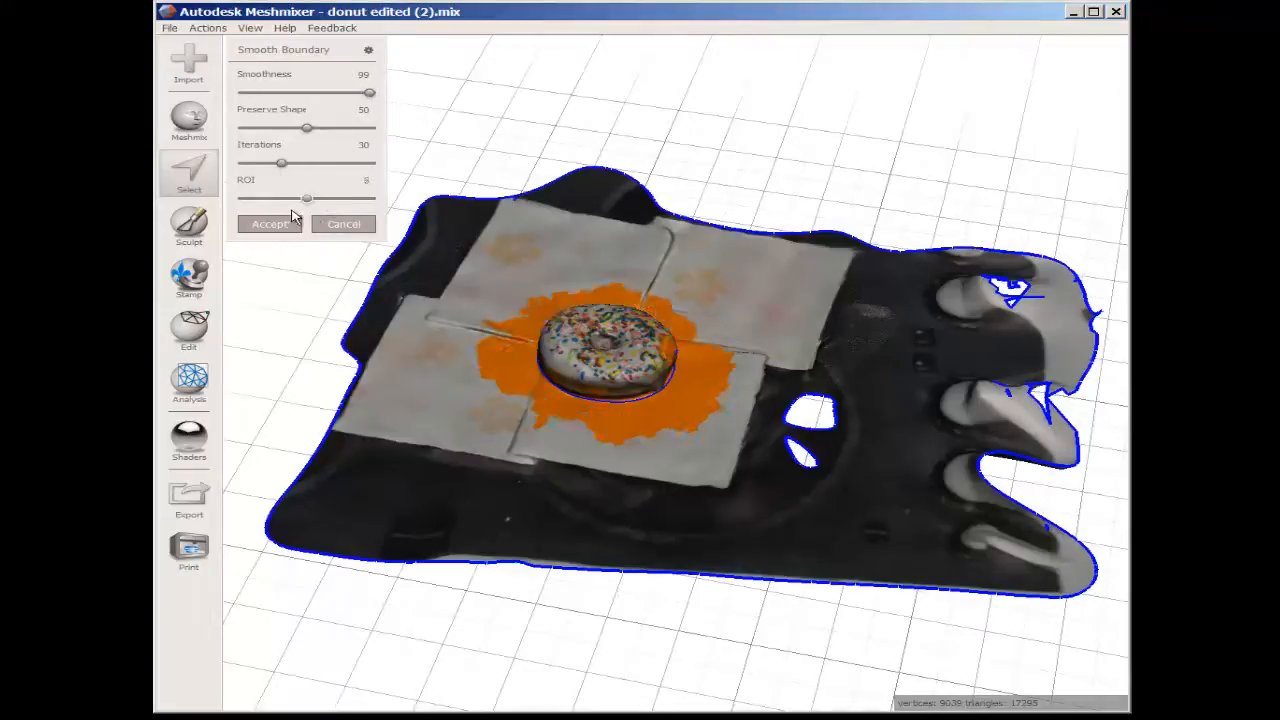
Step: Shrink the smoothing ROI and raise the iteration count further
left_click_drag(308, 198, 254, 198)
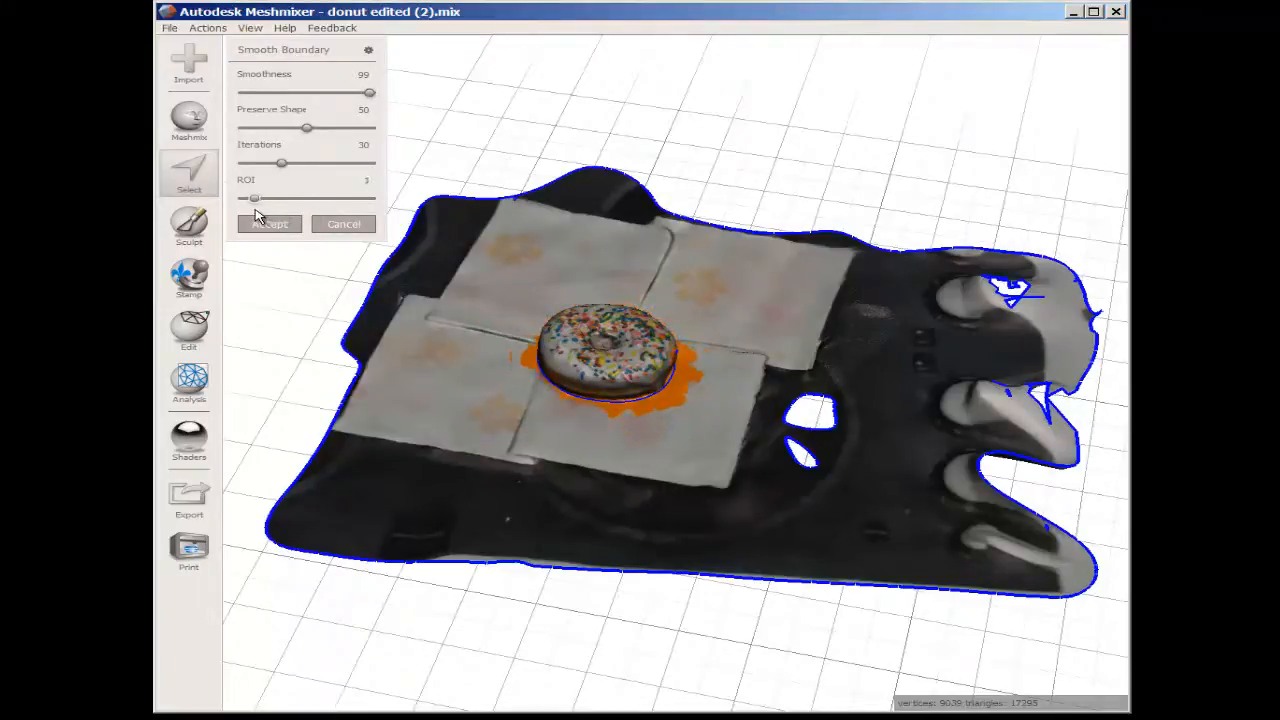
left_click_drag(284, 164, 300, 164)
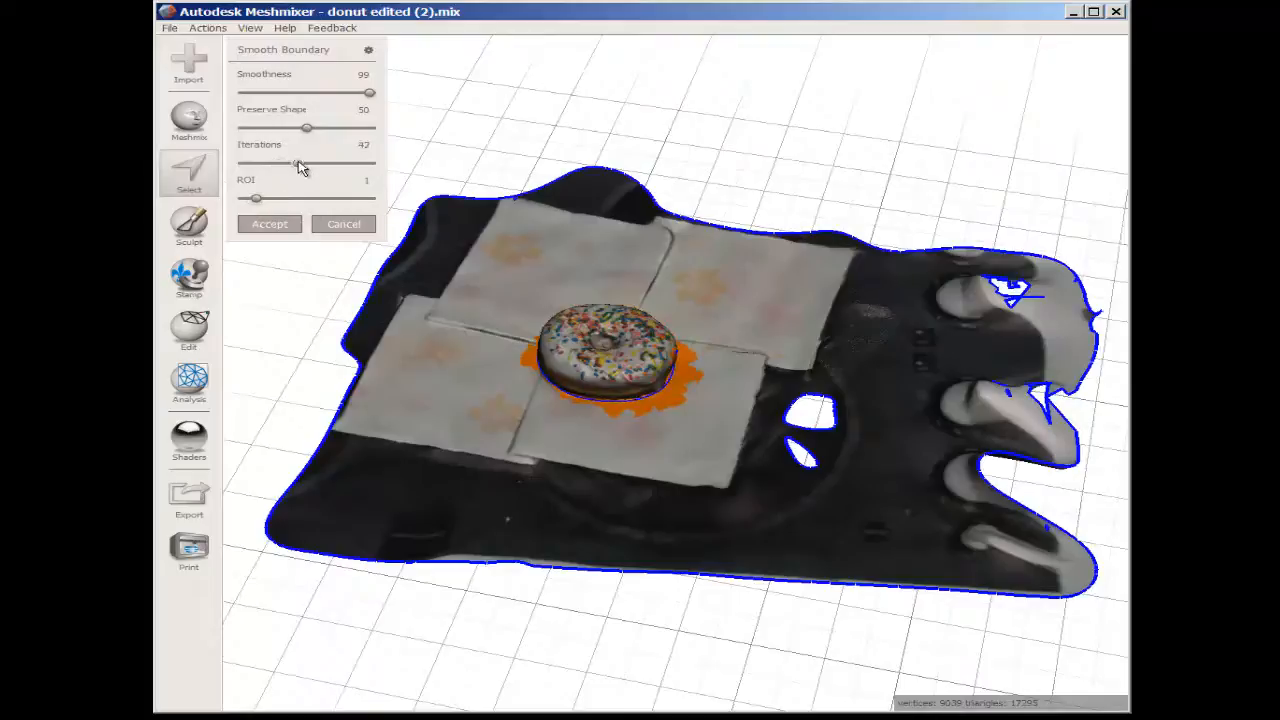
left_click_drag(300, 164, 332, 164)
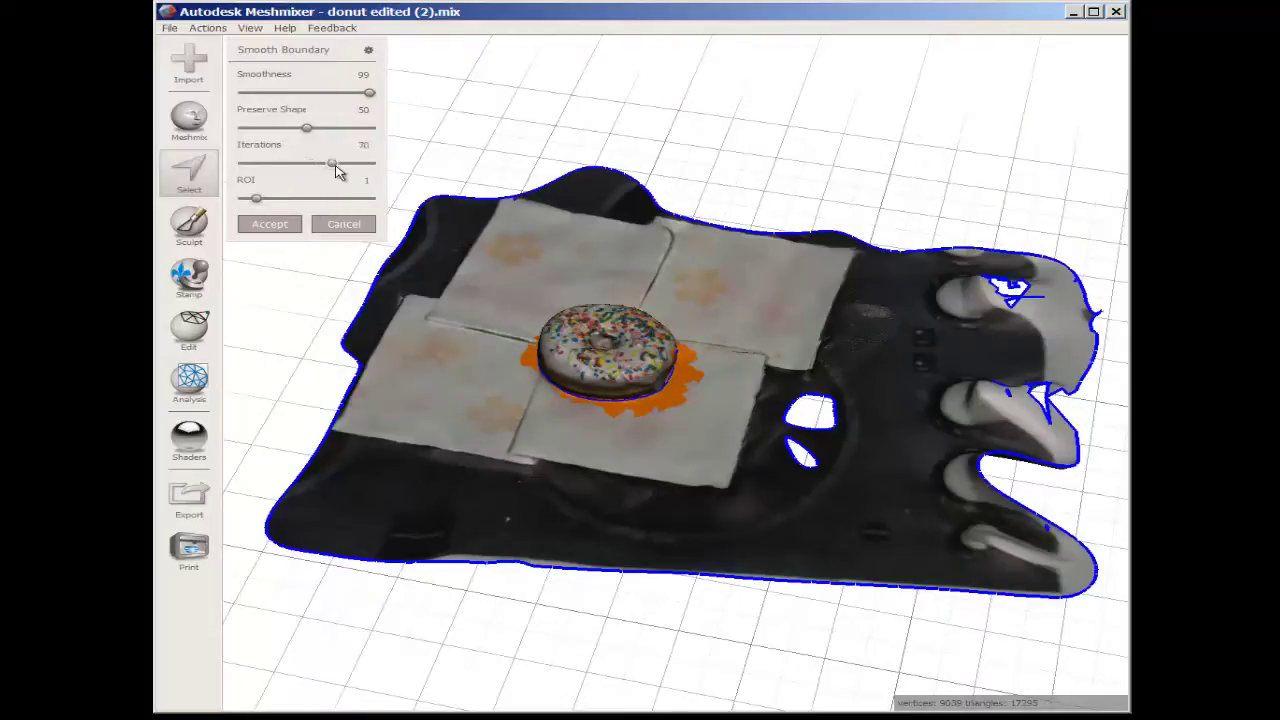
left_click_drag(330, 162, 356, 162)
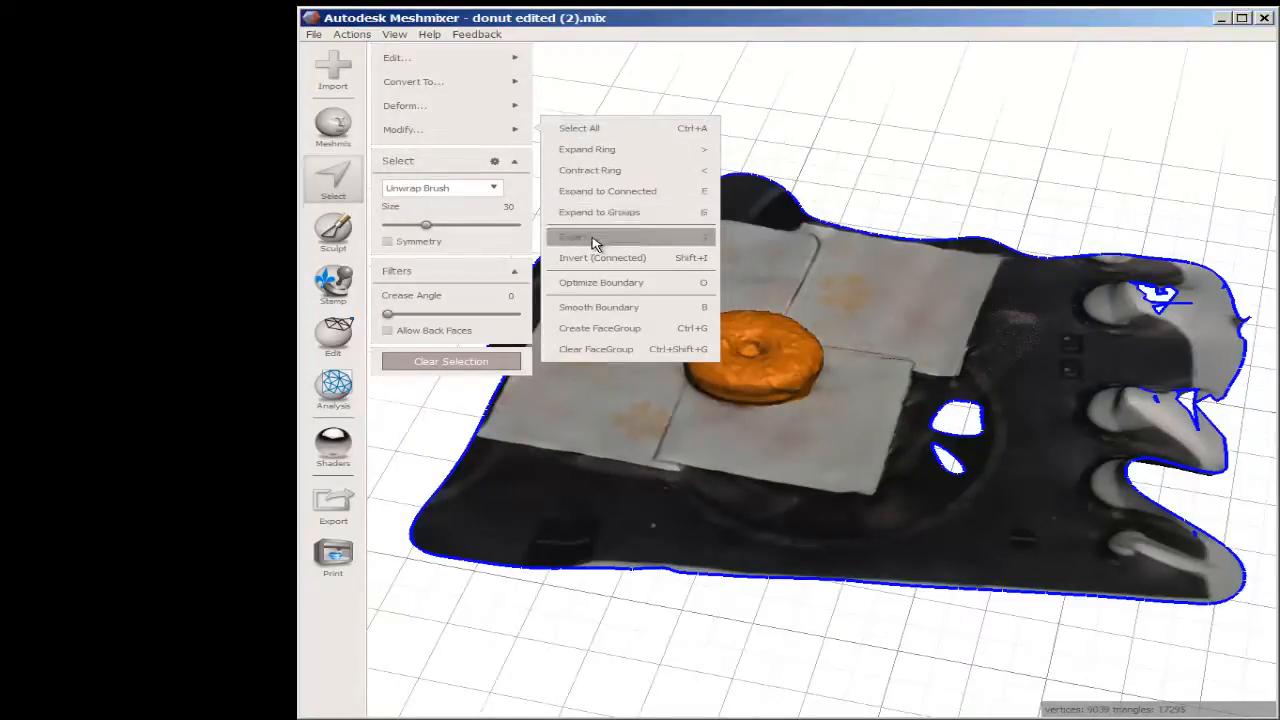
Step: Invert the selection to the napkins and background and delete them, leaving the donut alone
left_click(588, 236)
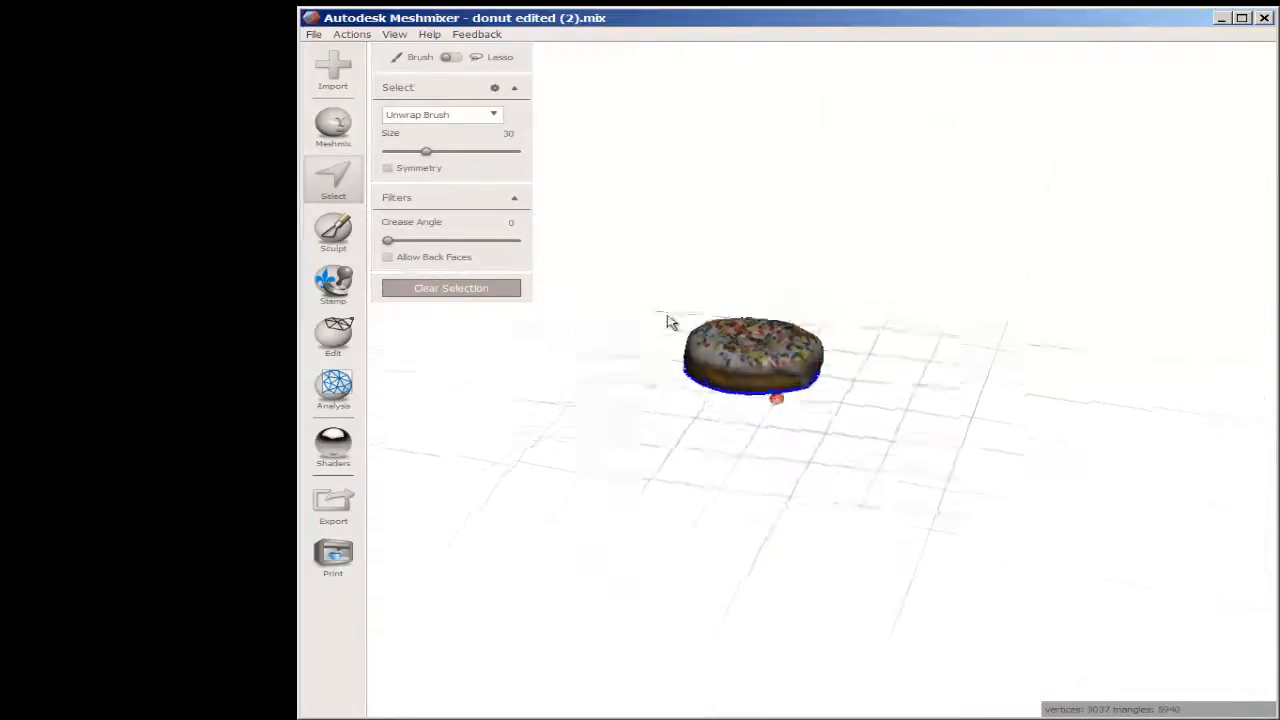
left_click_drag(670, 320, 716, 270)
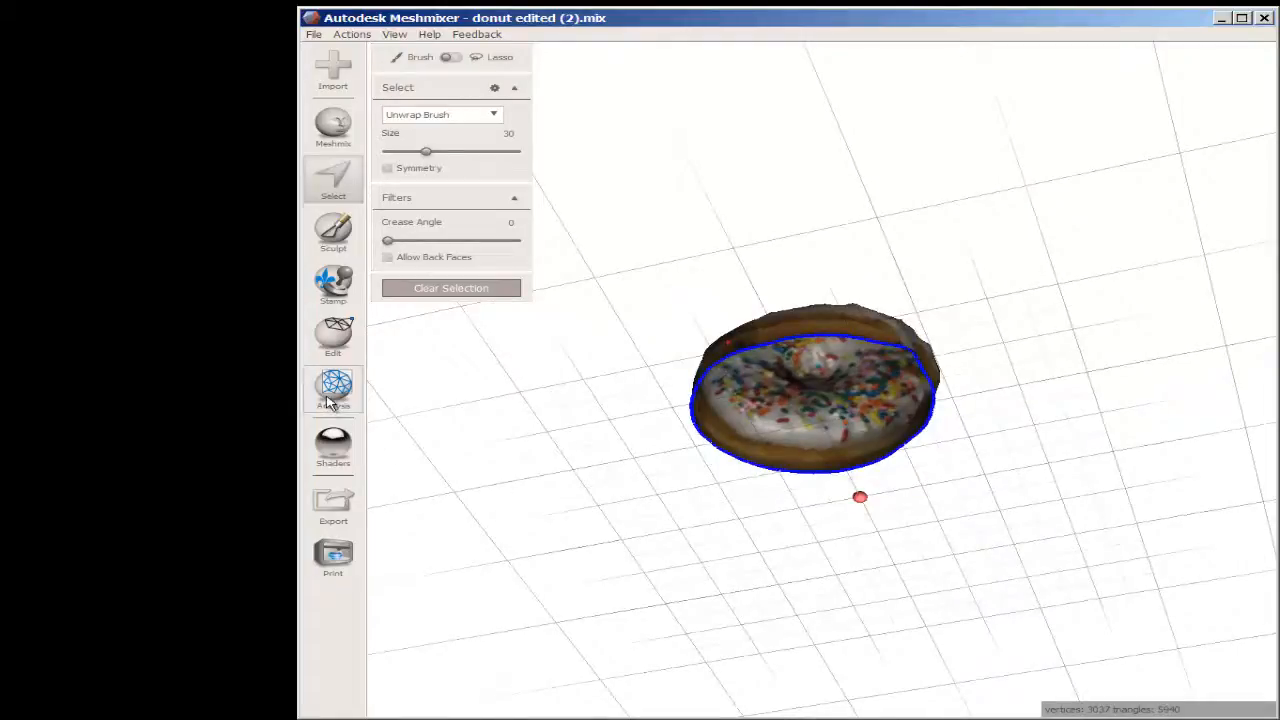
Step: Run the Inspector on the donut and fill the flagged hole marker
left_click(332, 390)
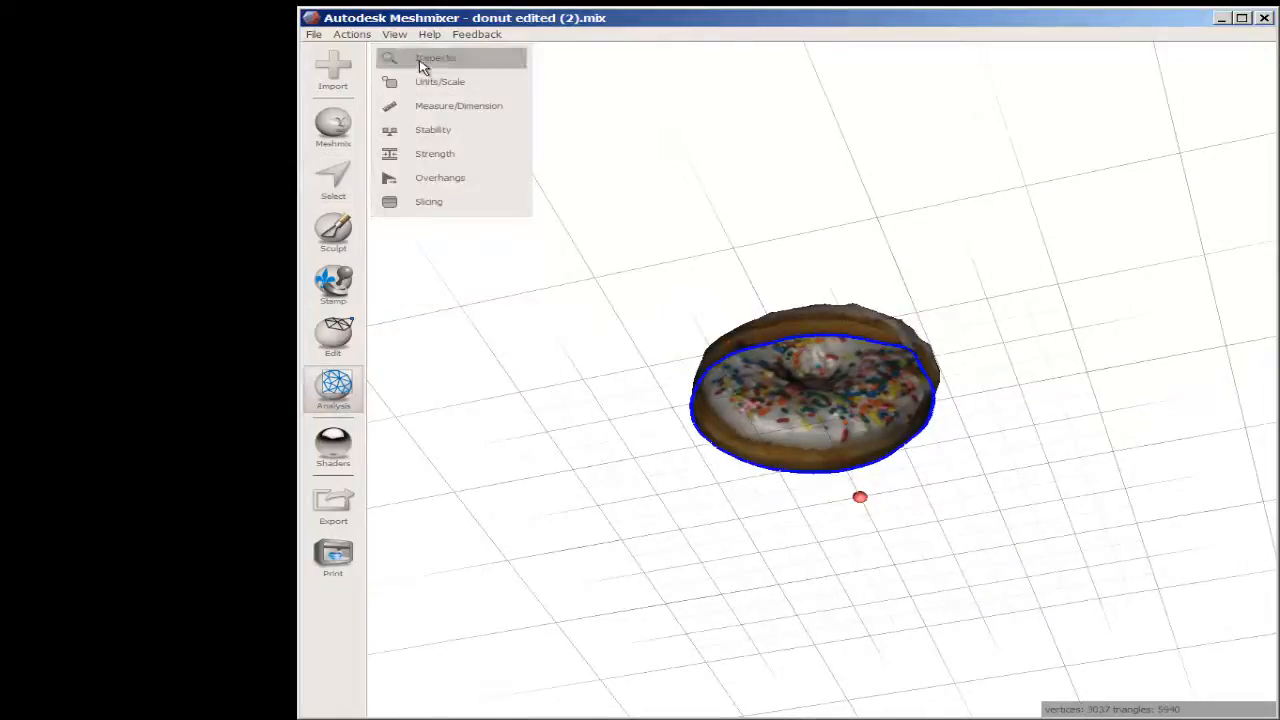
left_click(420, 56)
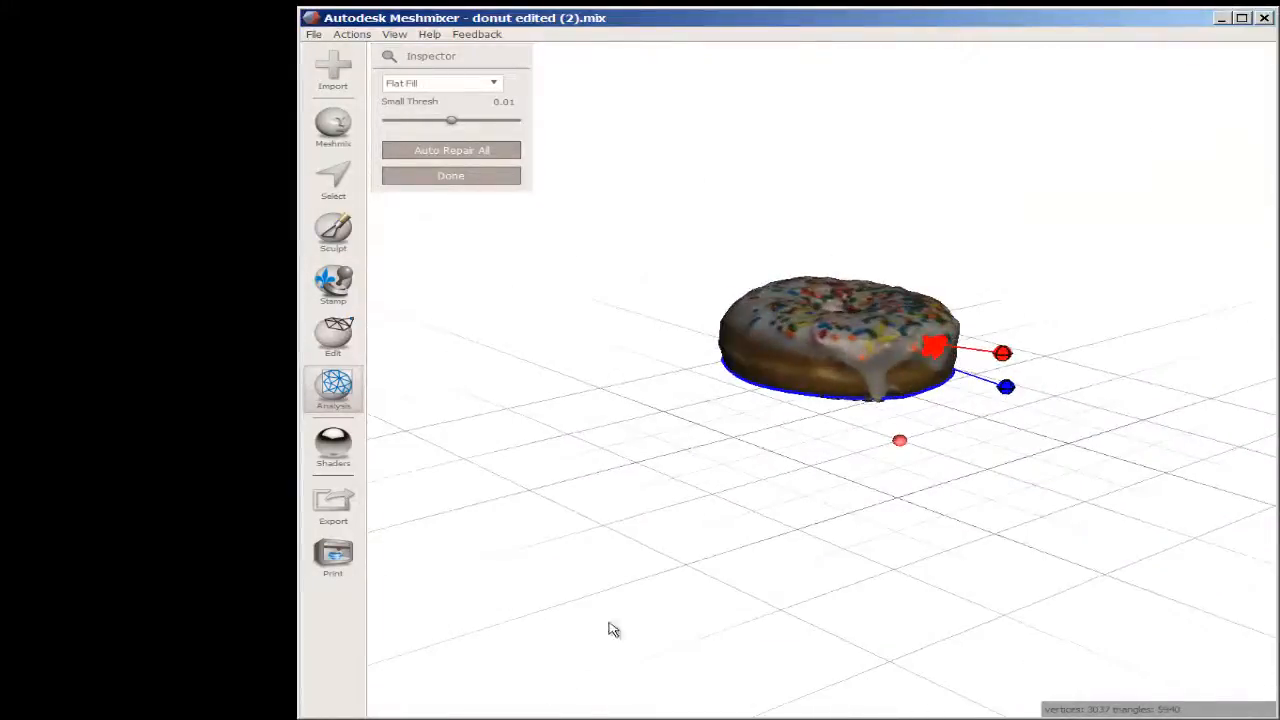
mouse_move(1004, 352)
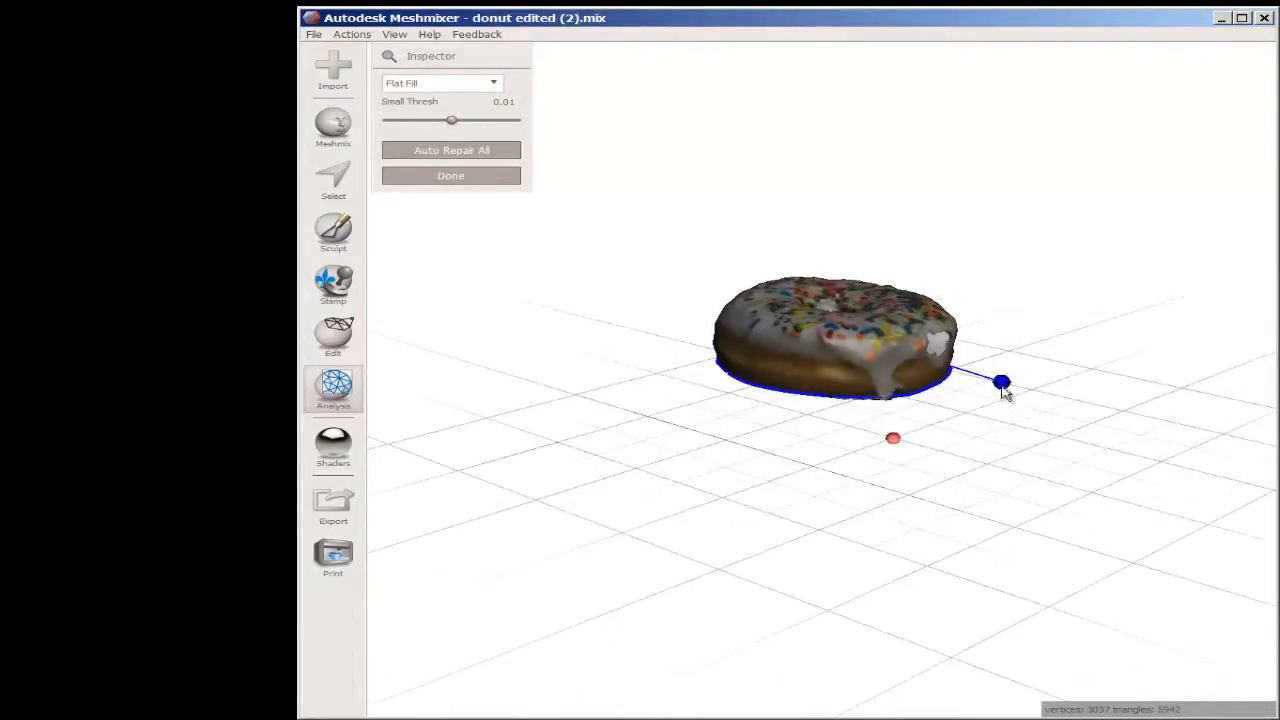
left_click(332, 180)
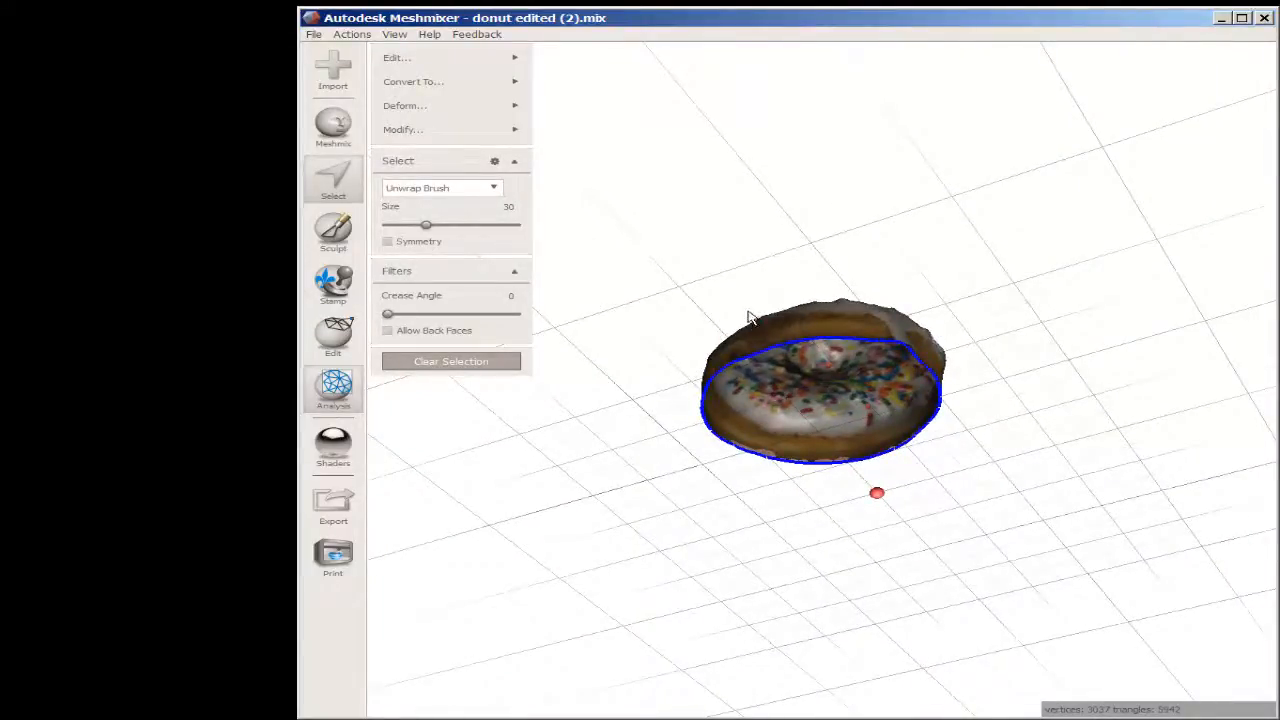
Step: Preview an Erase & Fill of the bottom rim, undo it, and reapply Smooth Boundary
left_click(384, 56)
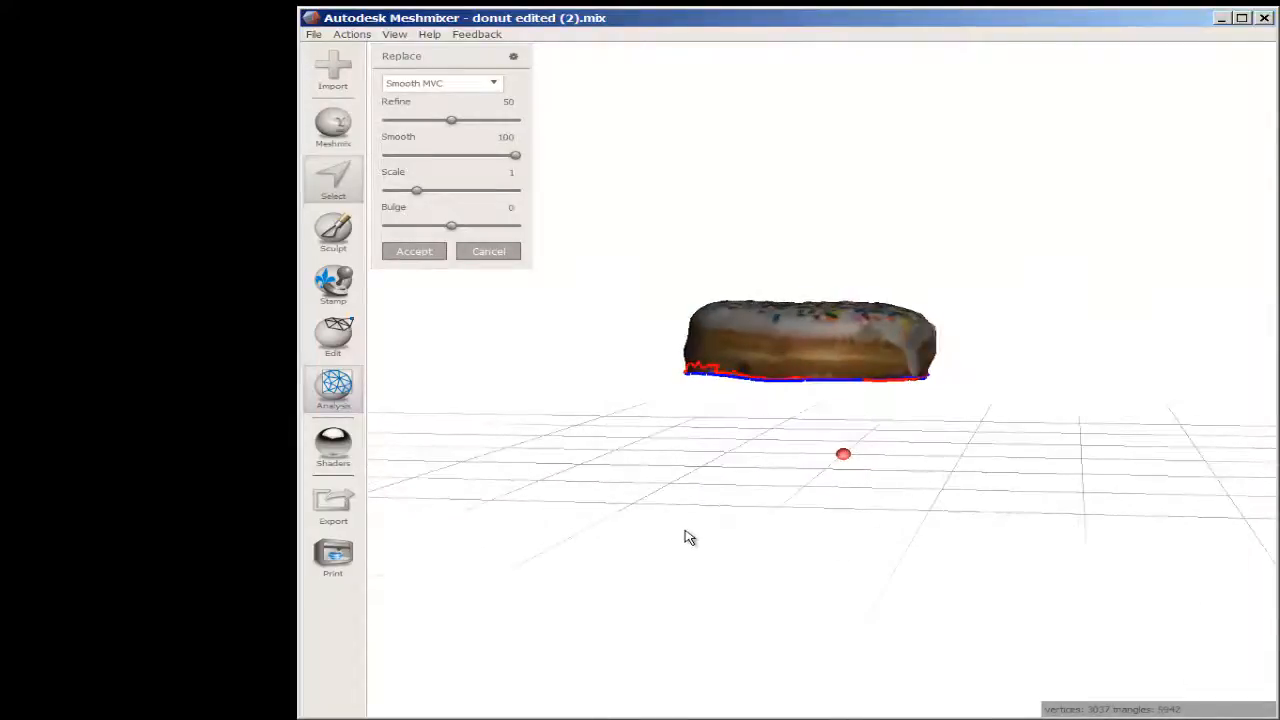
left_click_drag(688, 536, 660, 462)
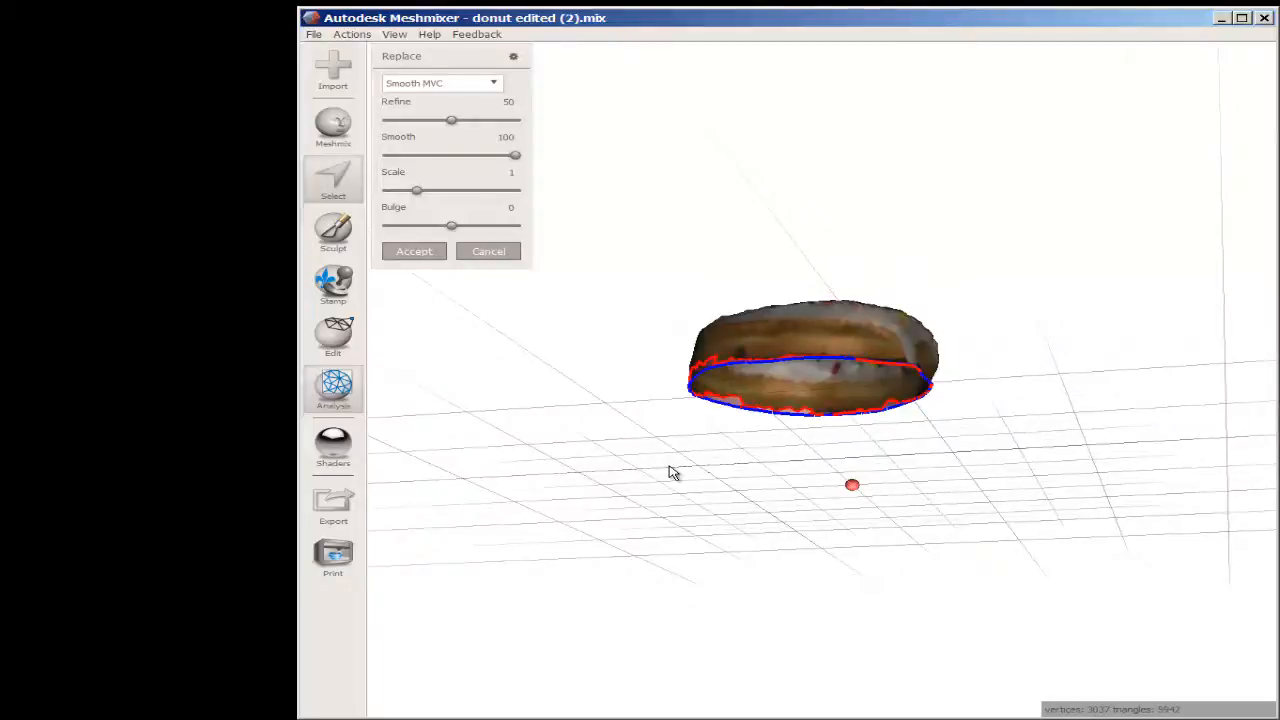
mouse_move(352, 36)
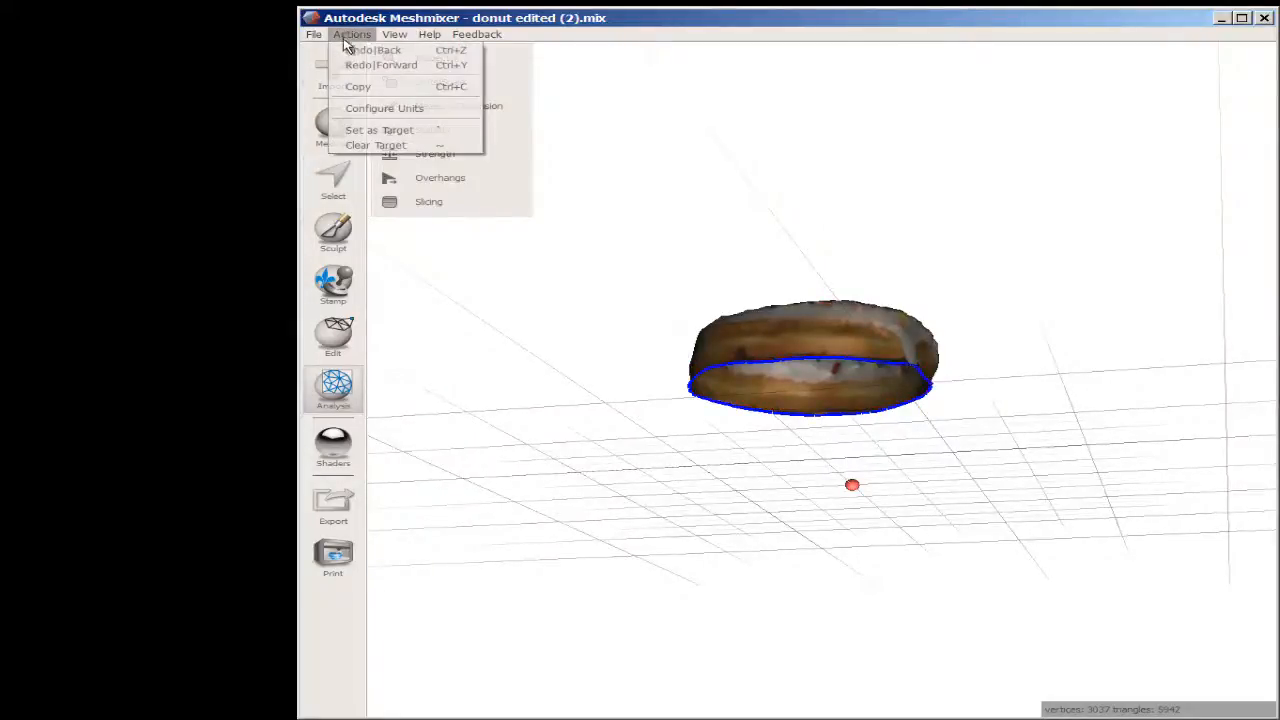
mouse_move(360, 52)
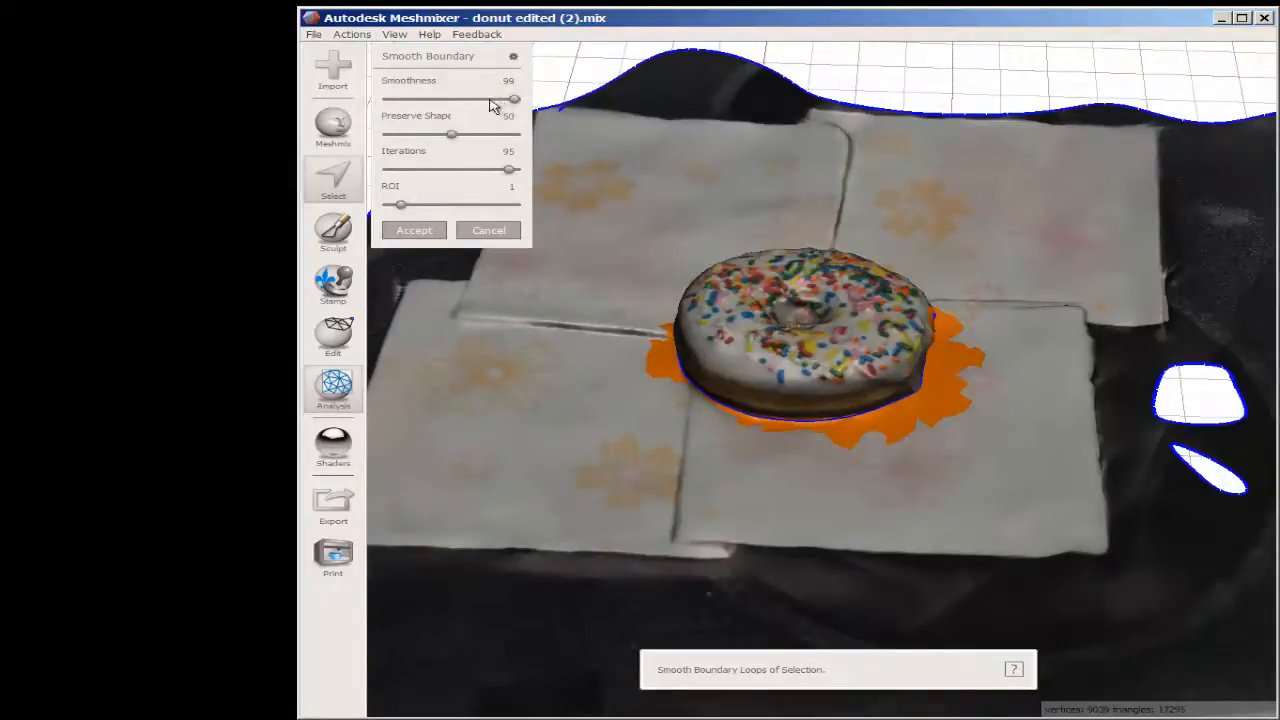
left_click(412, 228)
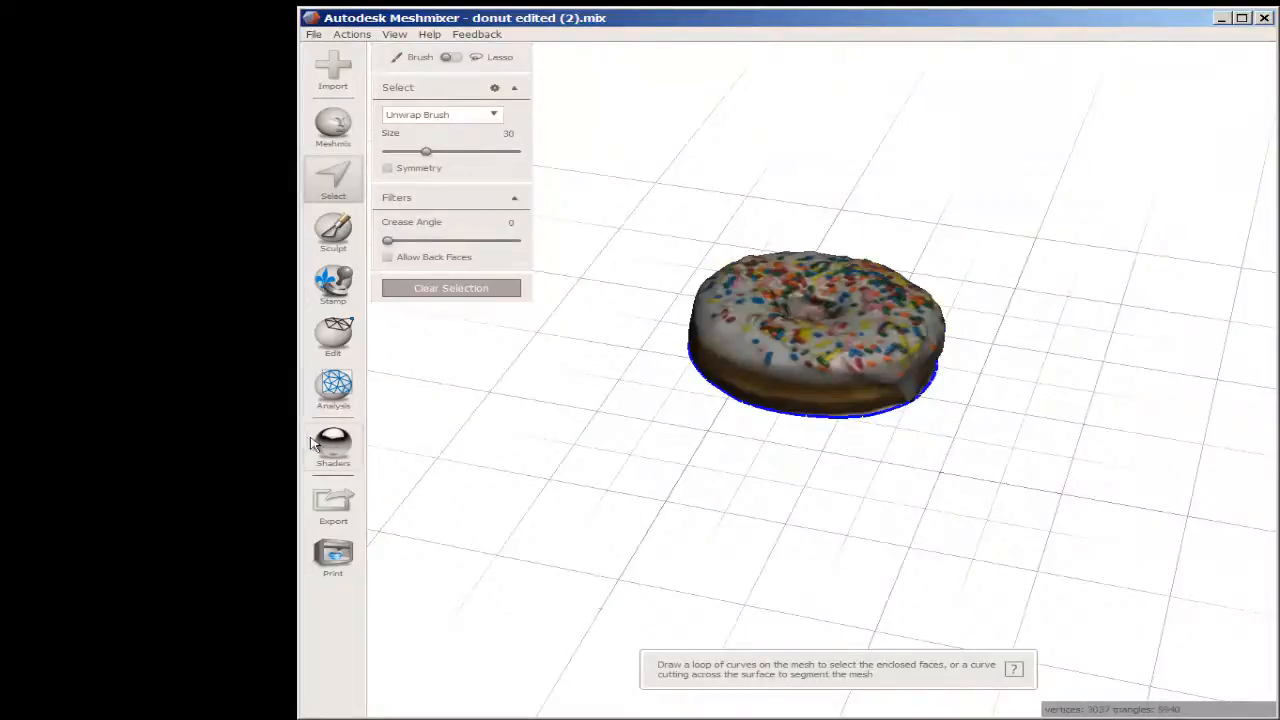
Step: Run the Inspector and Auto Repair All to close the donut's underside
left_click(332, 390)
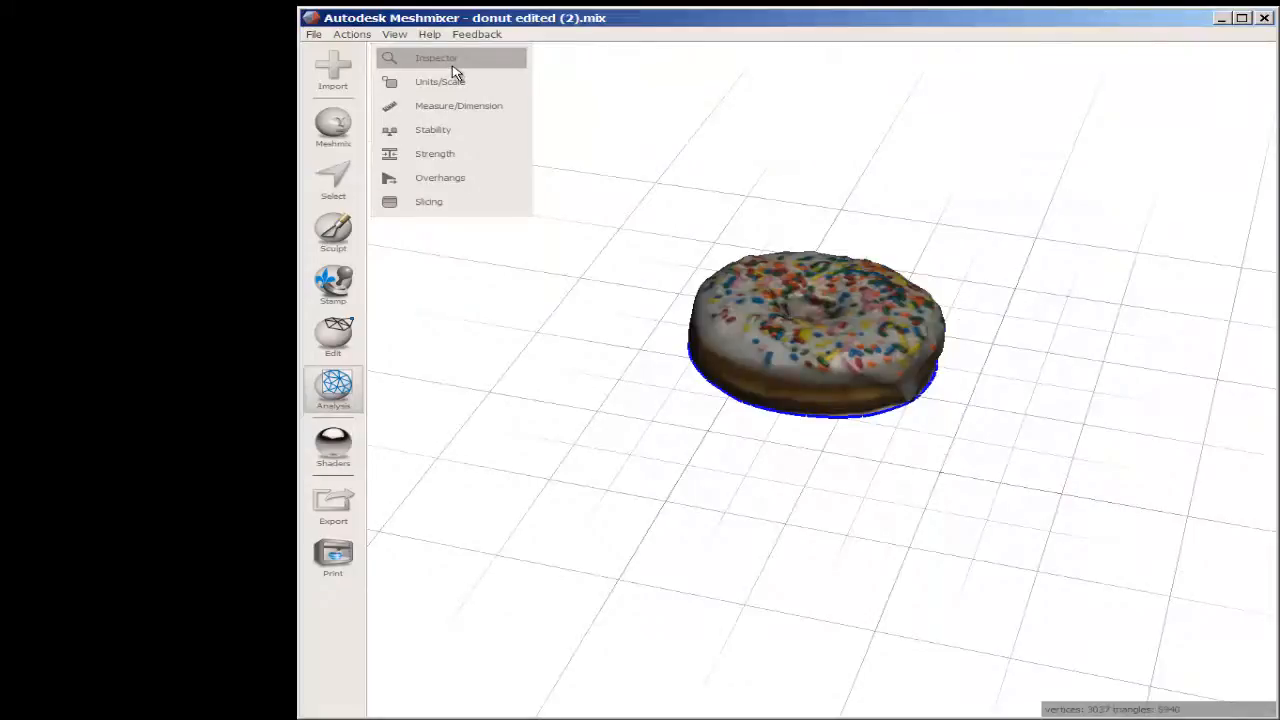
left_click(436, 56)
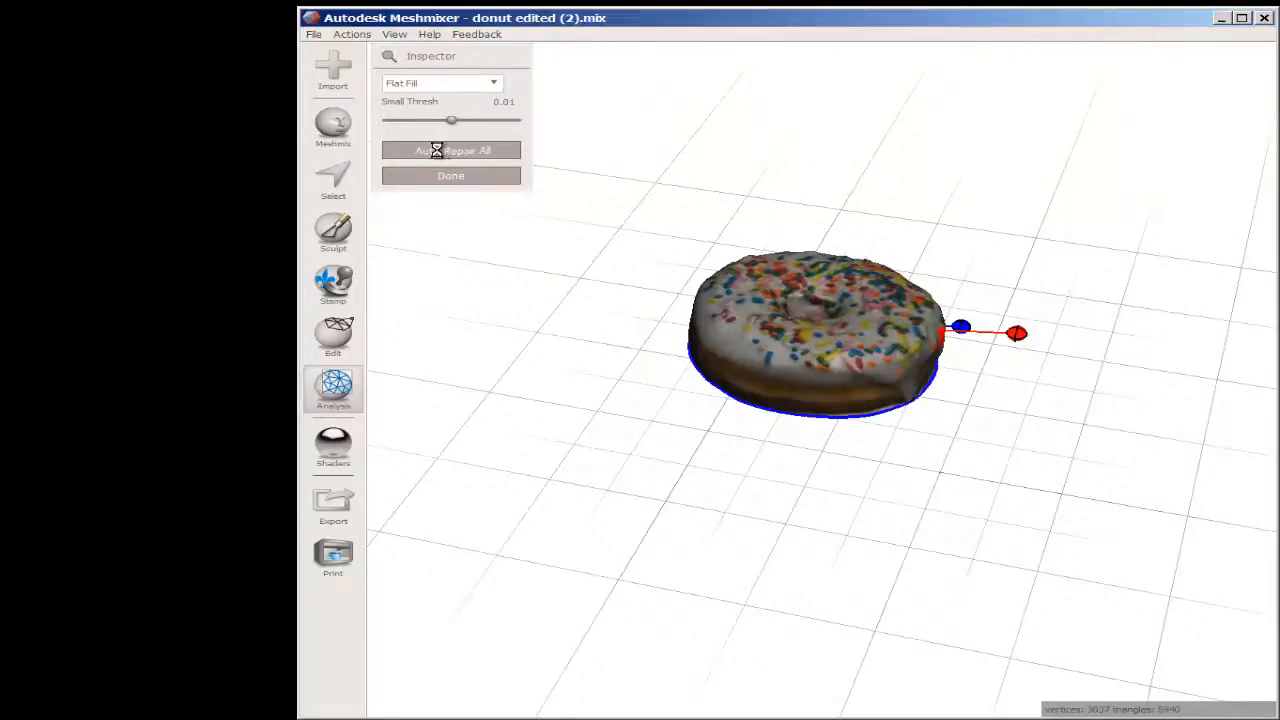
left_click(450, 150)
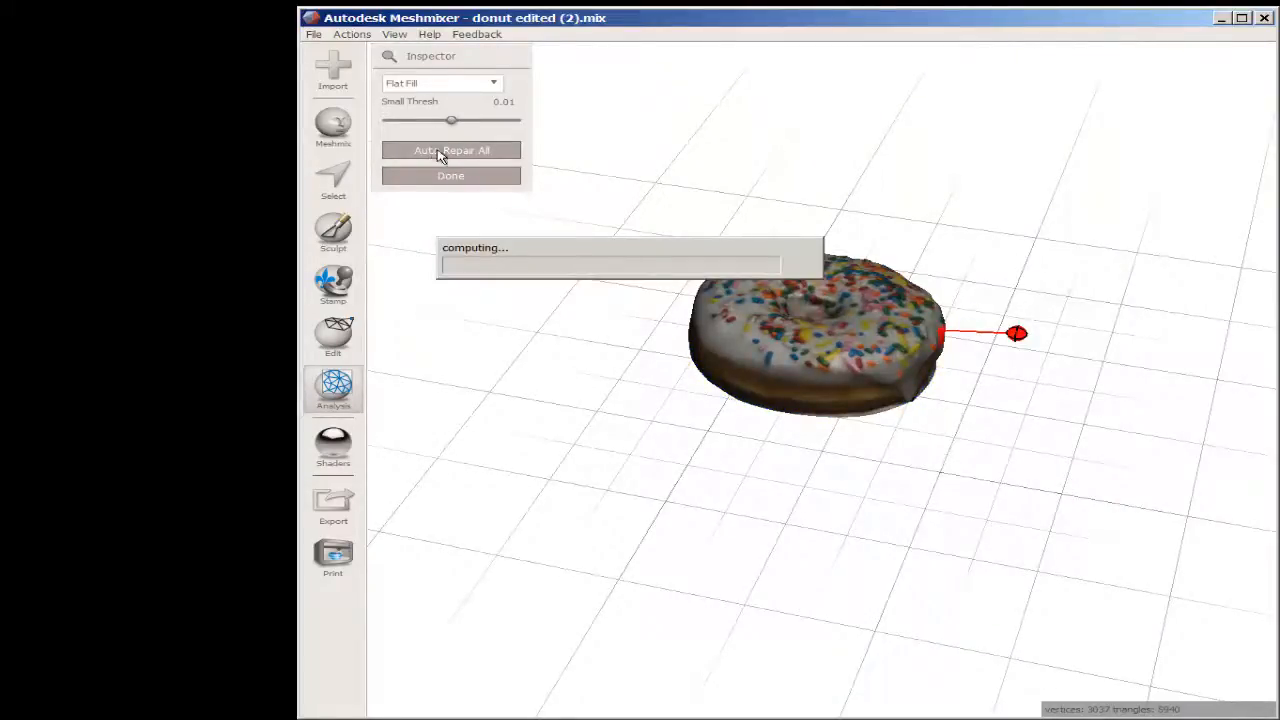
left_click(450, 150)
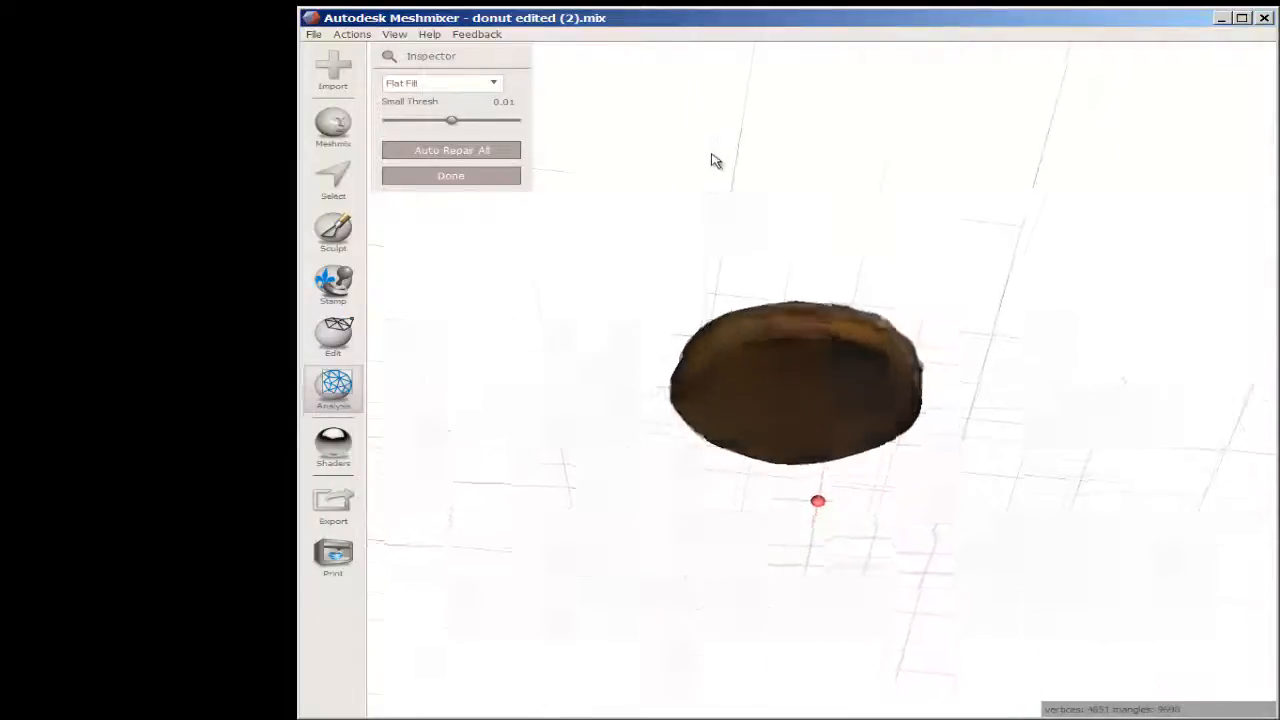